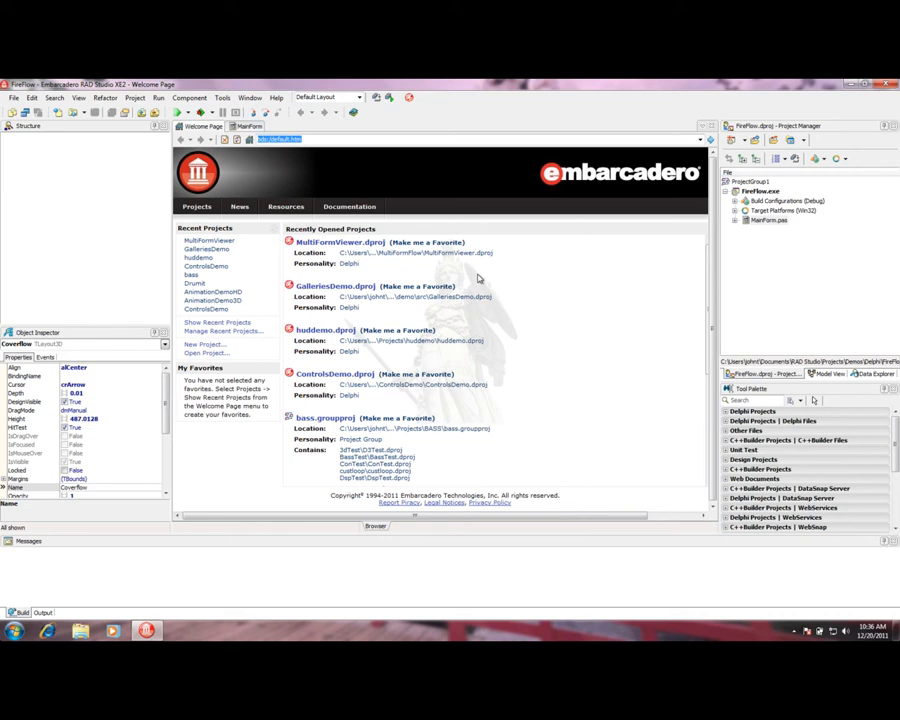
mouse_move(478, 279)
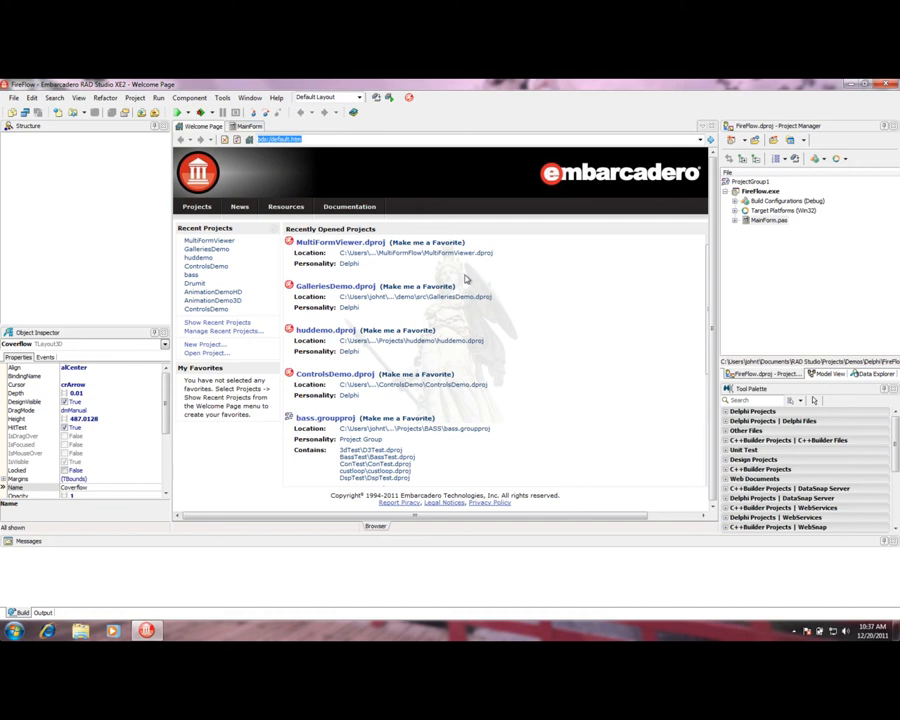
mouse_move(559, 243)
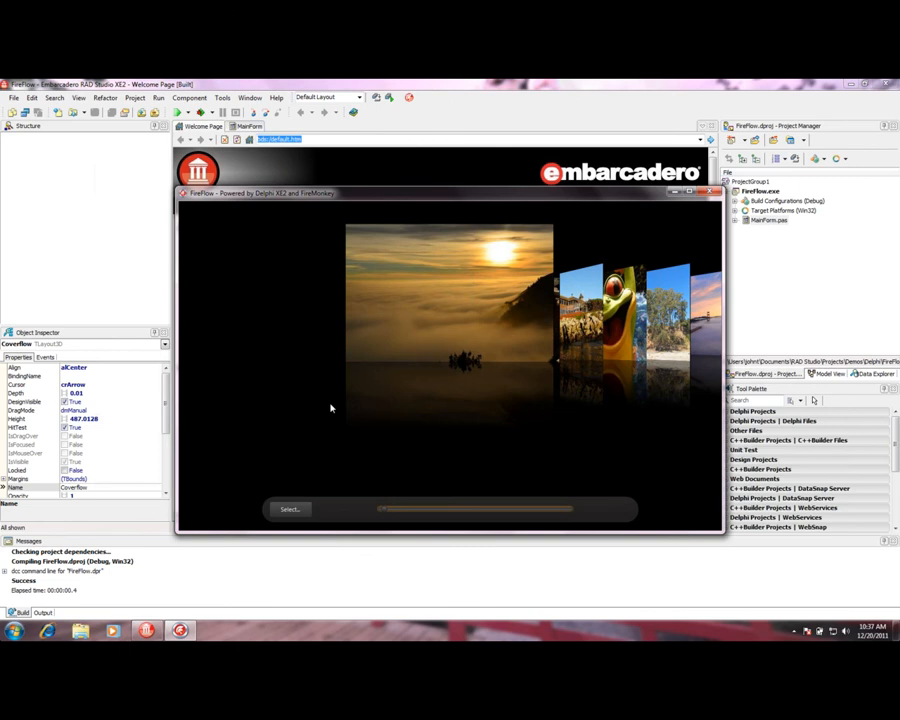
mouse_move(572, 388)
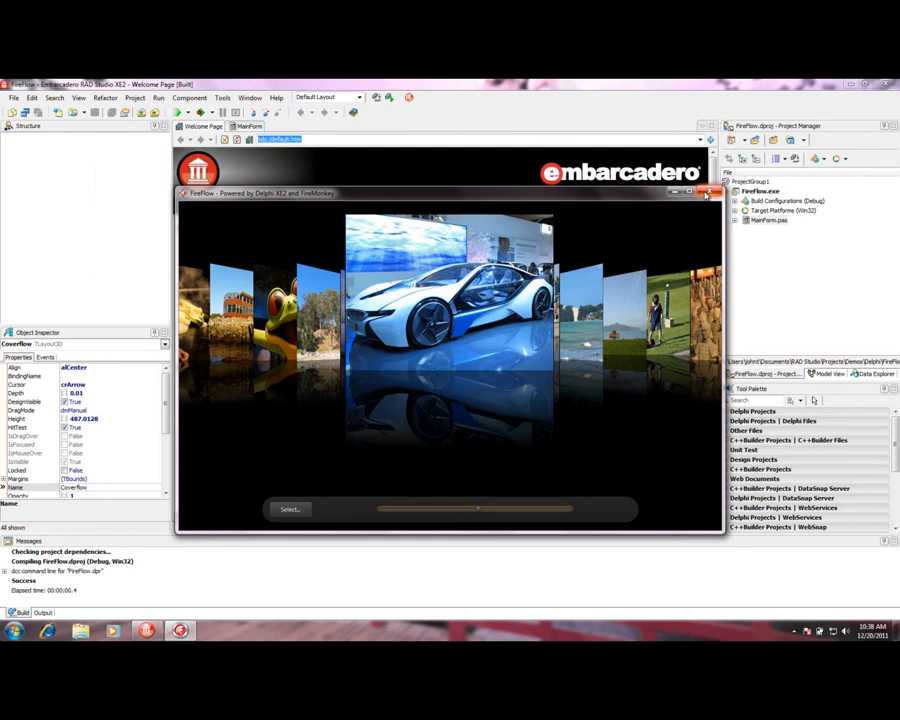
Step: Close FireFlow and open GalleriesDemo.dproj from Recently Opened Projects to run it
click(708, 193)
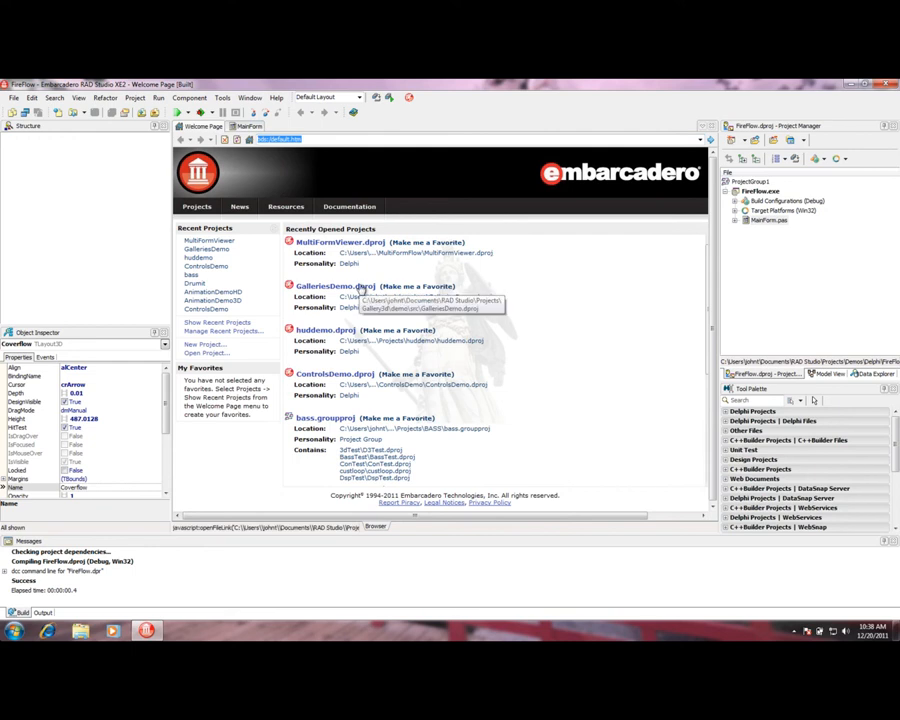
click(334, 285)
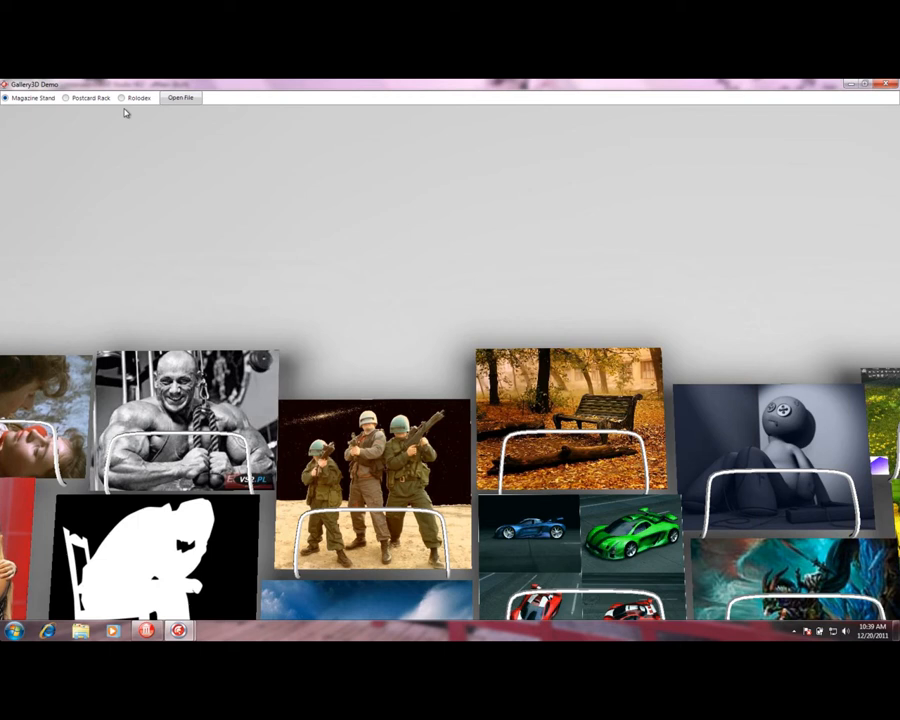
Step: Choose the Postcard Rack layout and rotate the rack through the photos
click(90, 98)
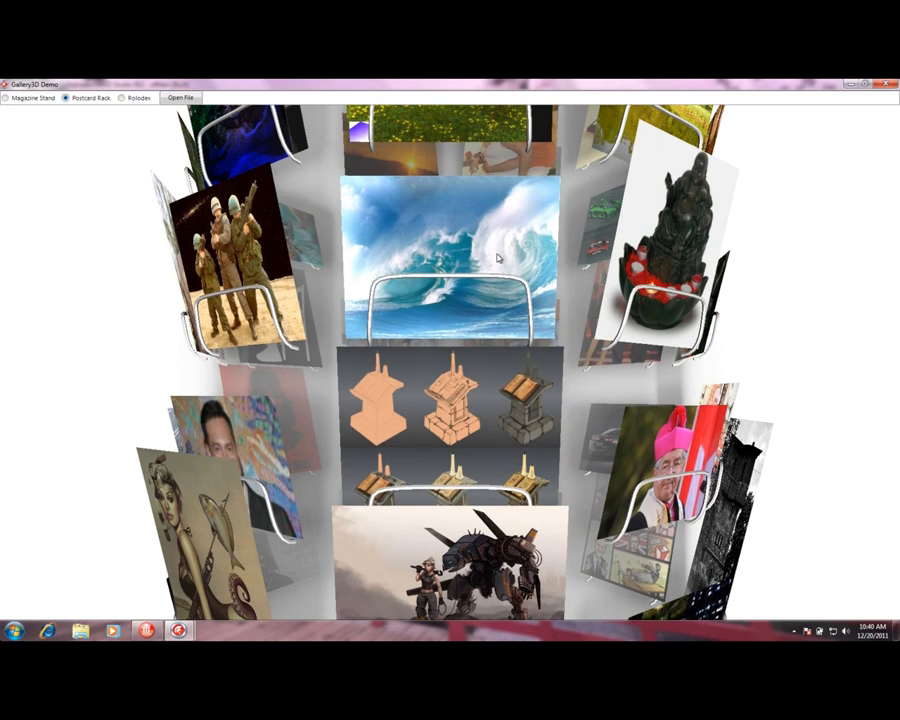
mouse_move(457, 259)
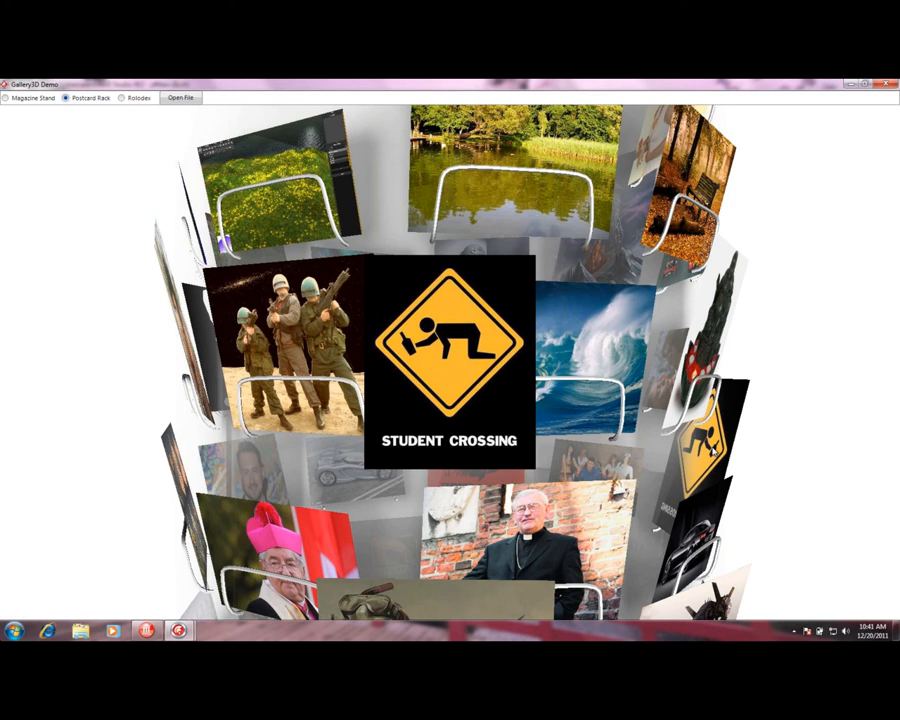
click(137, 97)
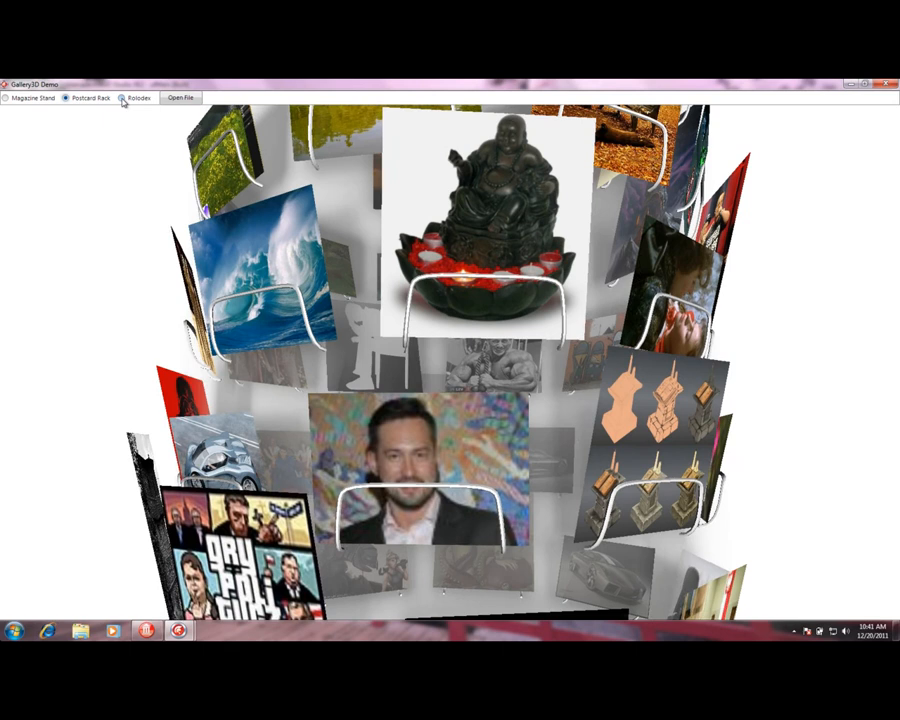
Step: Select the Rolodex radio button to rearrange the photos
click(137, 97)
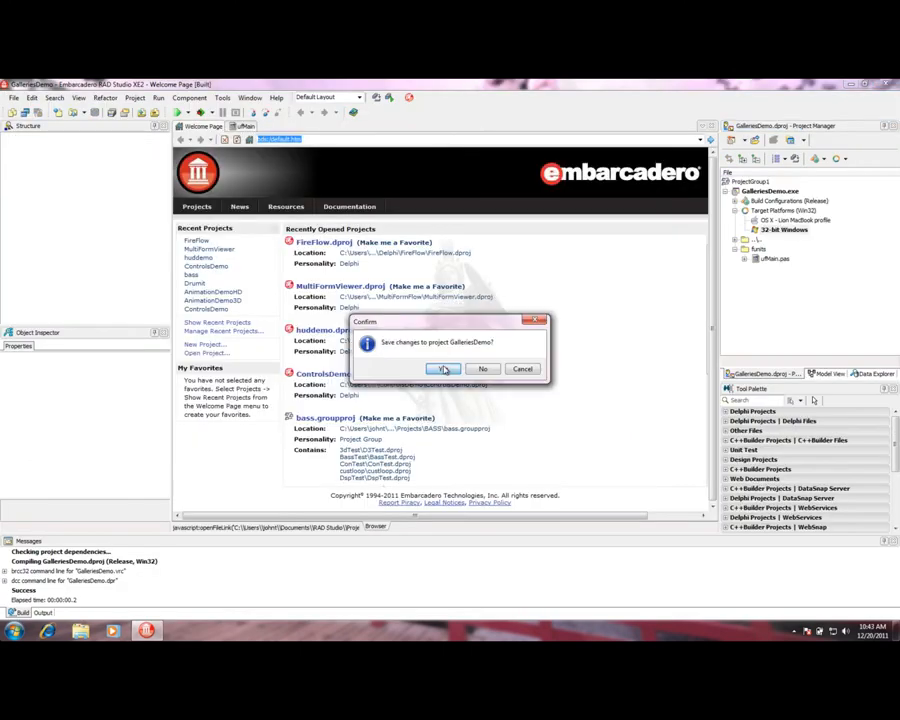
Step: Answer Yes to saving GalleriesDemo changes, then run MultiFormViewer
click(443, 369)
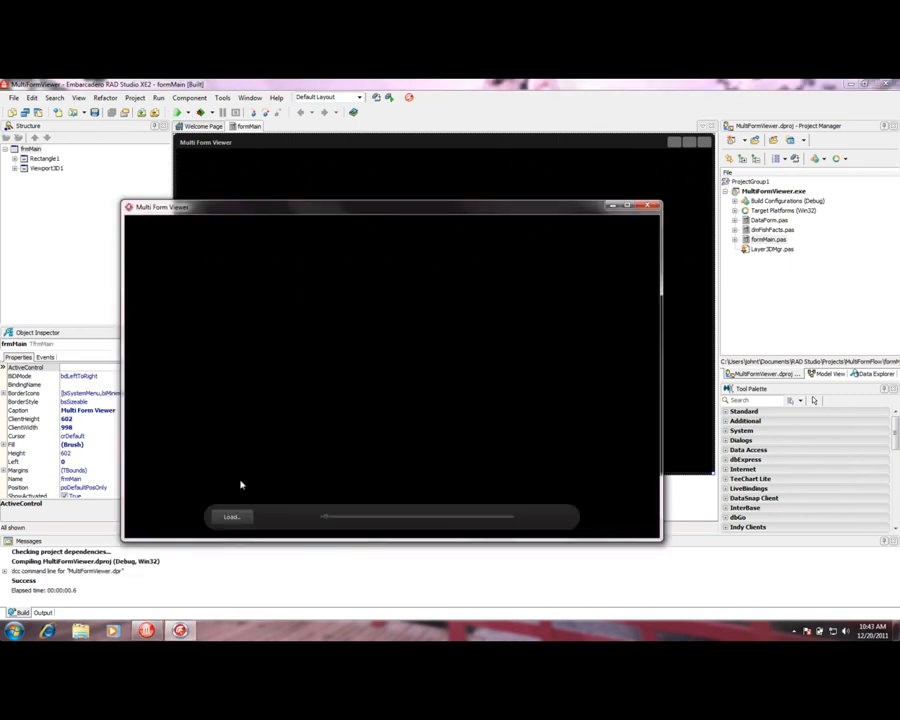
Step: Press Load in Multi Form Viewer to load the image set
click(231, 516)
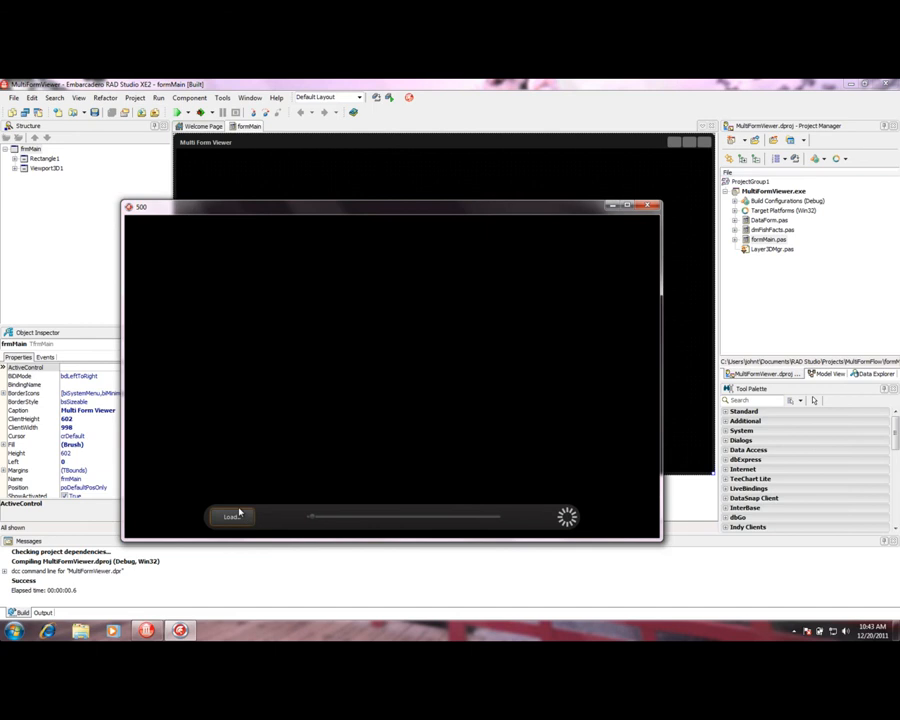
click(230, 516)
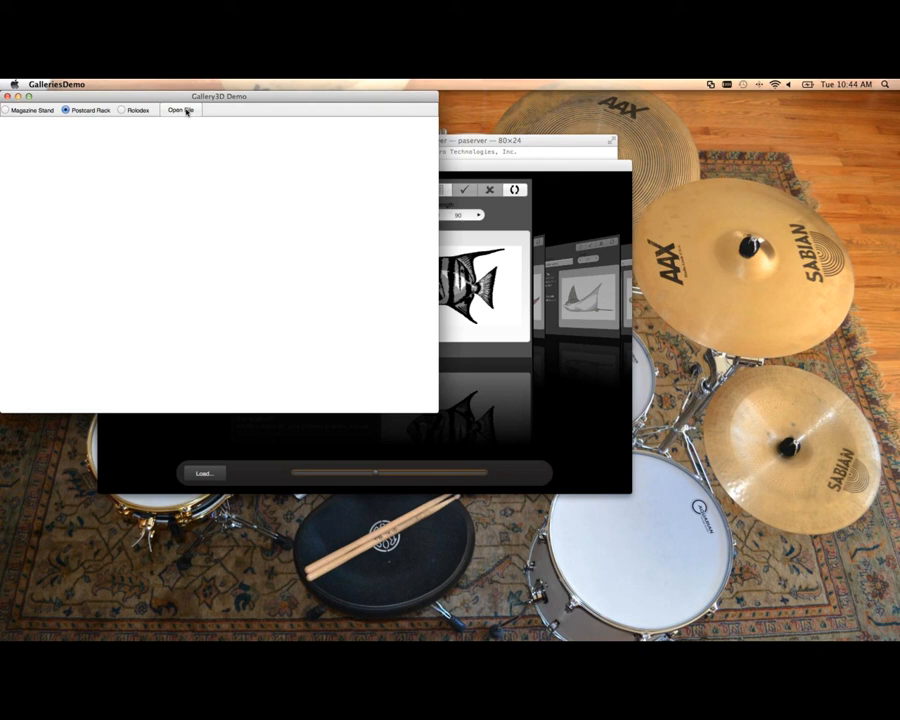
Step: Load the Pictures > surf photos onto the postcard rack via Open File
click(180, 109)
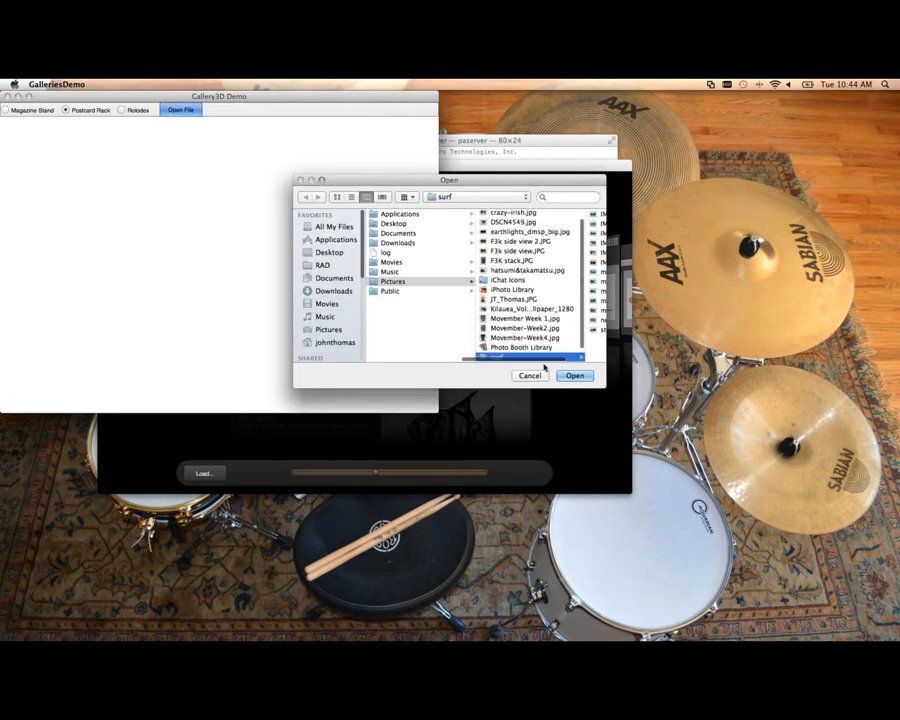
click(575, 375)
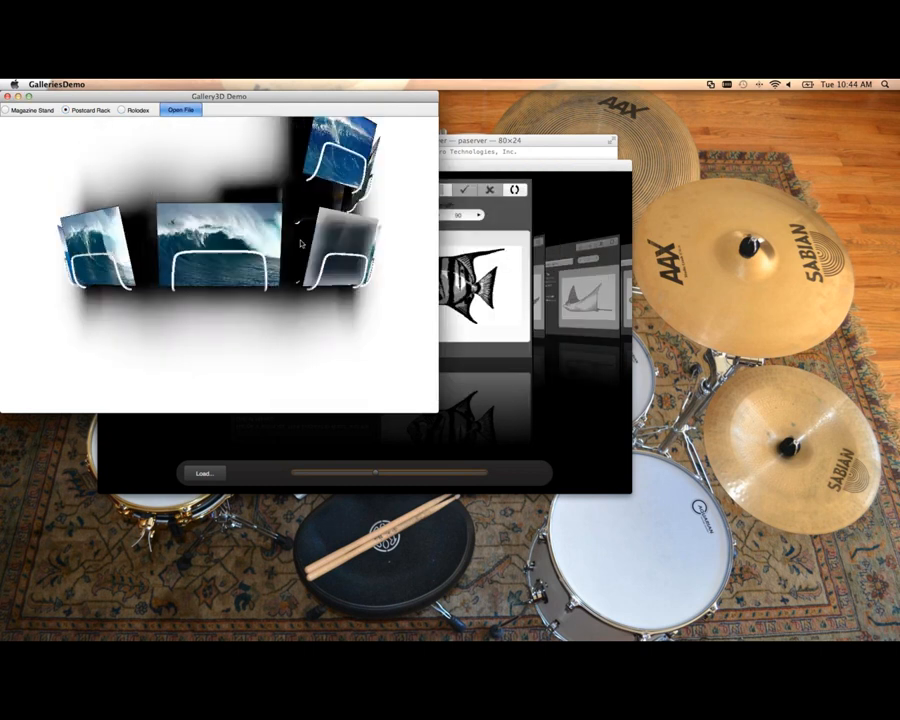